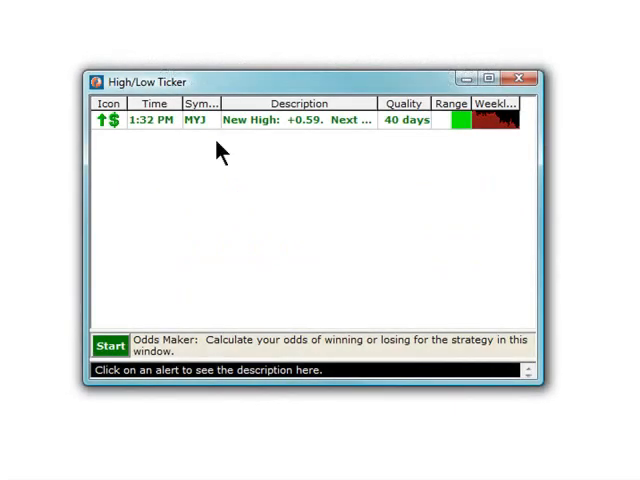
Bring up the Configure Alerts dialog from the High/Low Ticker window's context menu
right_click(220, 150)
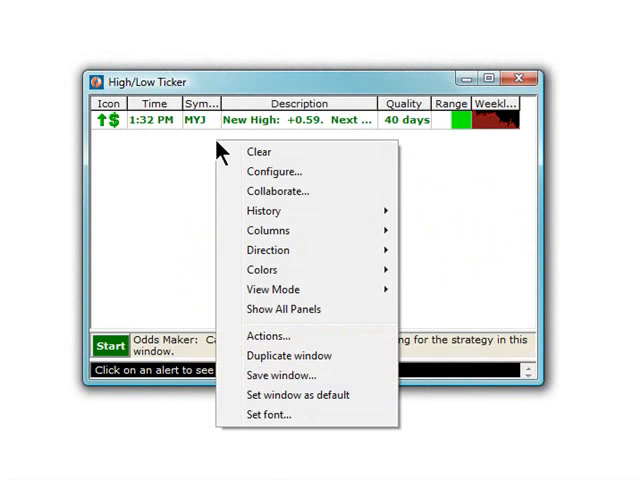
click(276, 172)
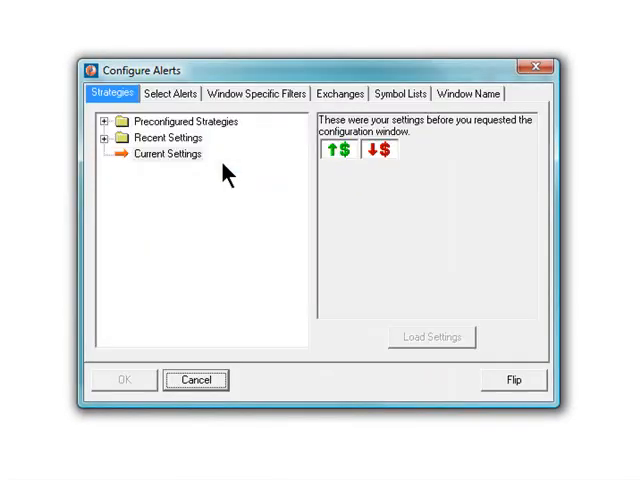
mouse_move(118, 118)
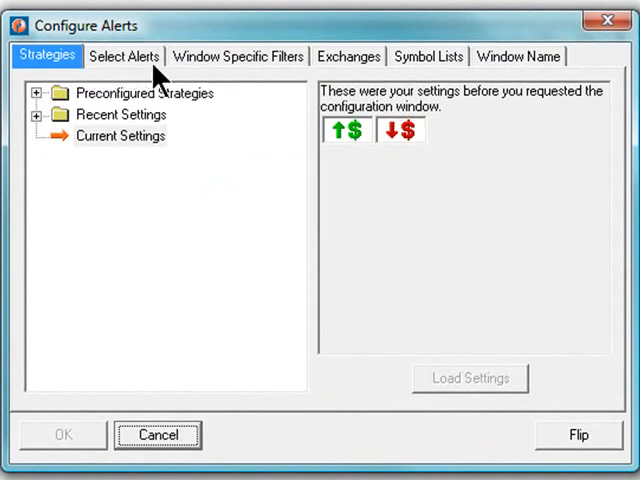
Review the Select Alerts, Window Specific Filters, Exchanges, Symbol Lists and Window Name pages in turn
click(124, 56)
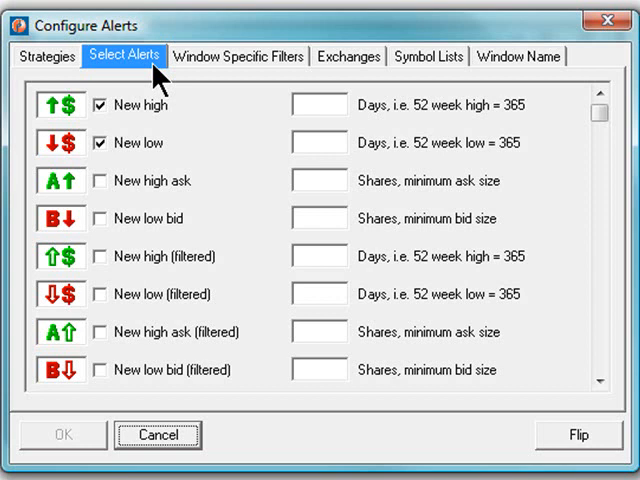
click(236, 56)
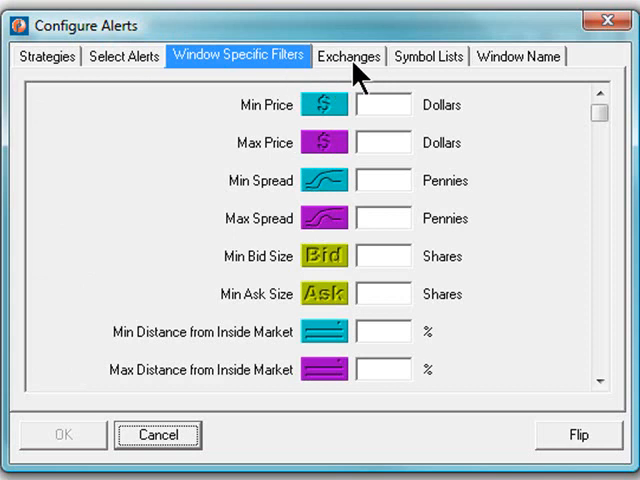
click(348, 56)
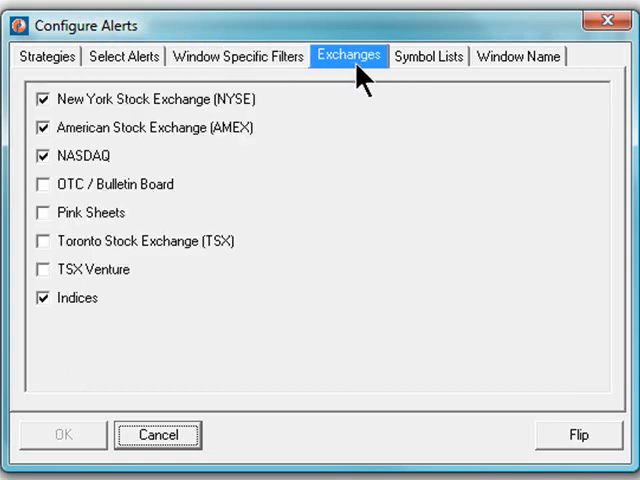
mouse_move(440, 84)
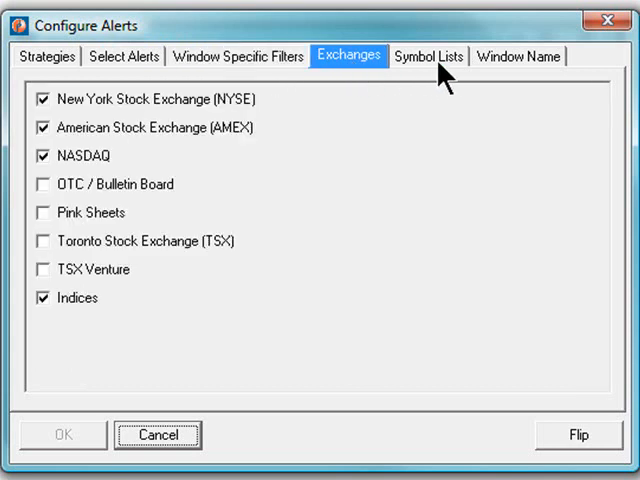
click(430, 56)
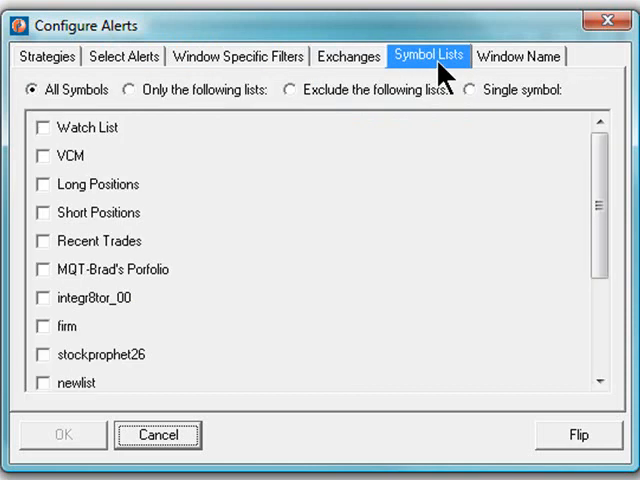
mouse_move(538, 72)
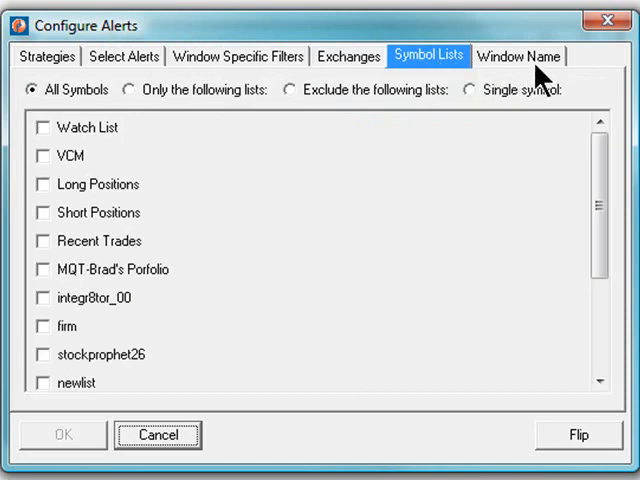
click(524, 56)
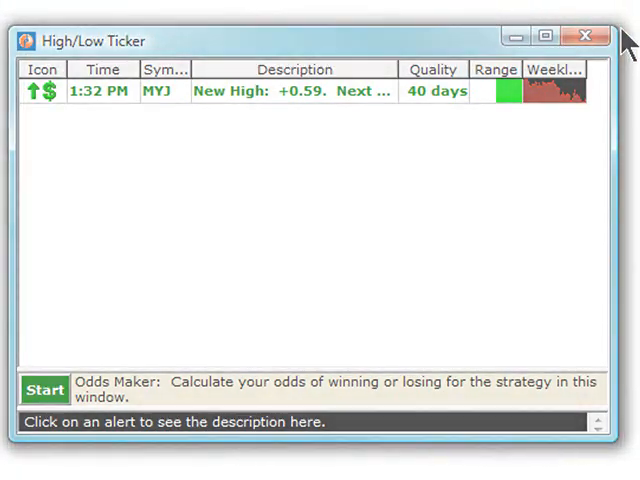
Reopen the Configure Alerts dialog showing the current new high / new low settings
click(584, 36)
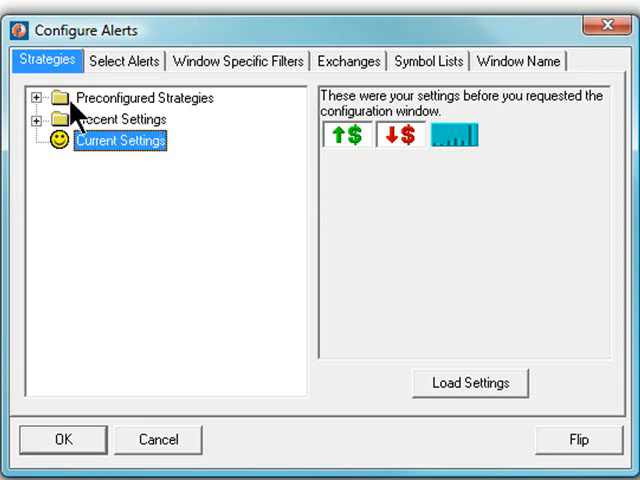
Load the Start from Scratch preconfigured strategy and browse to the end of the strategy list
click(40, 98)
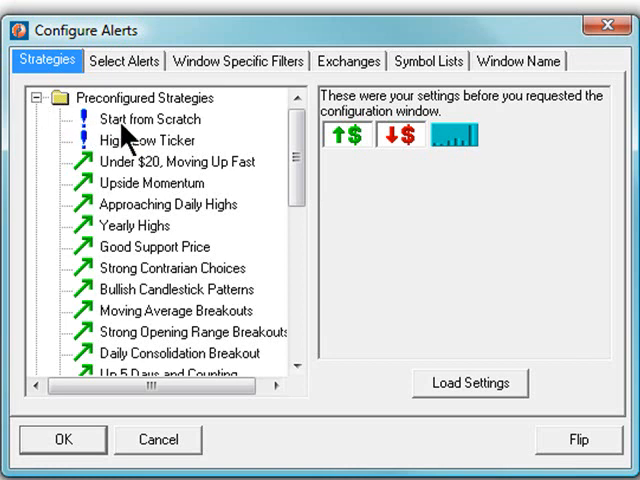
click(150, 118)
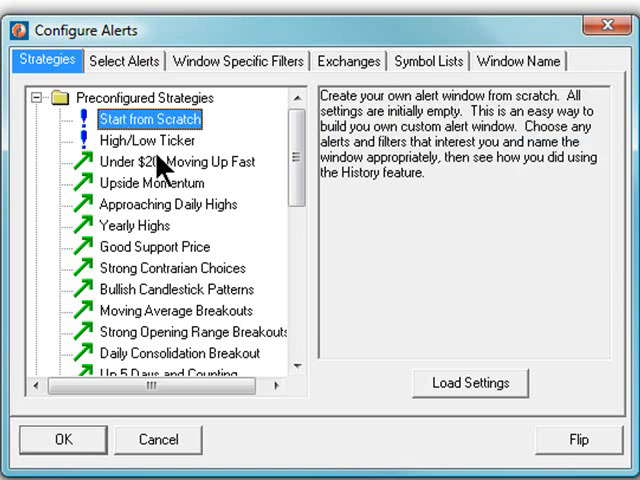
mouse_move(450, 408)
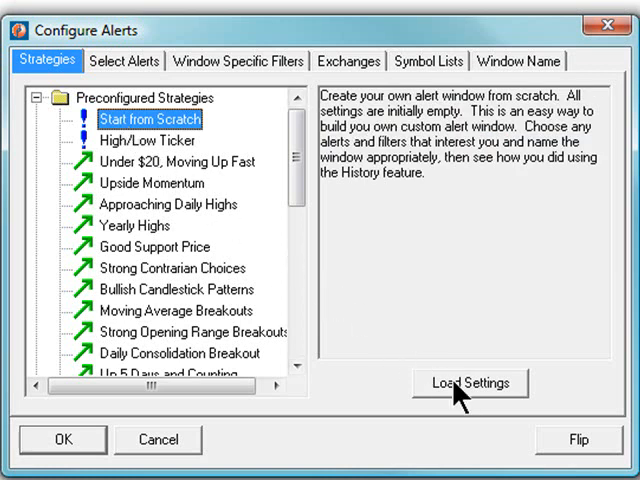
click(468, 380)
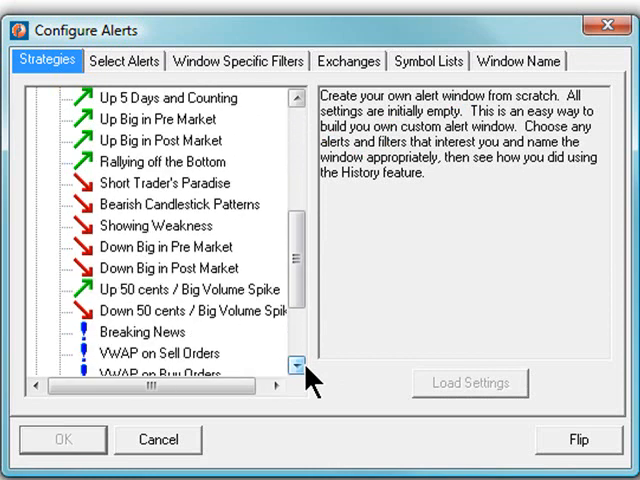
click(296, 364)
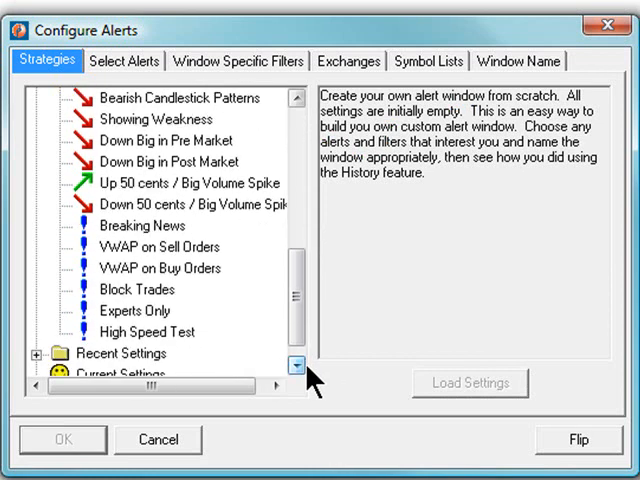
click(294, 364)
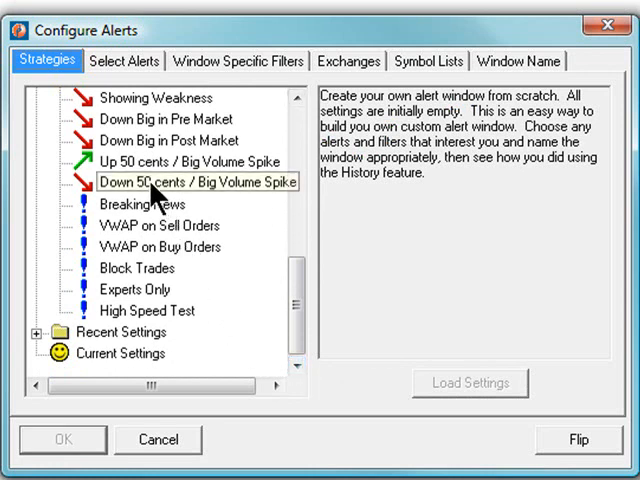
Select the Up 50 cents / Big Volume Spike strategy and load its alerts and filters
click(176, 160)
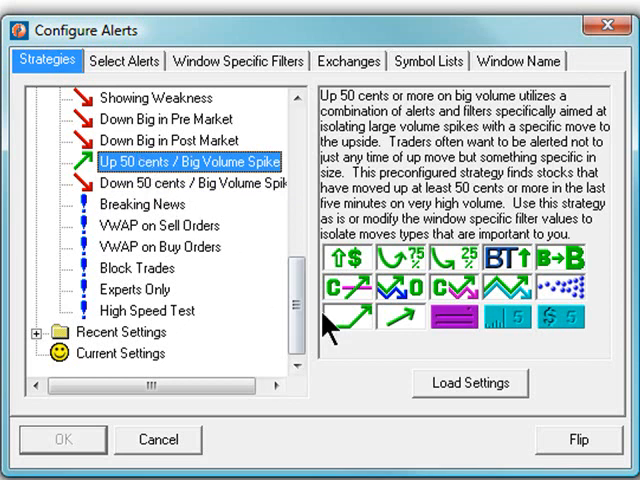
click(468, 382)
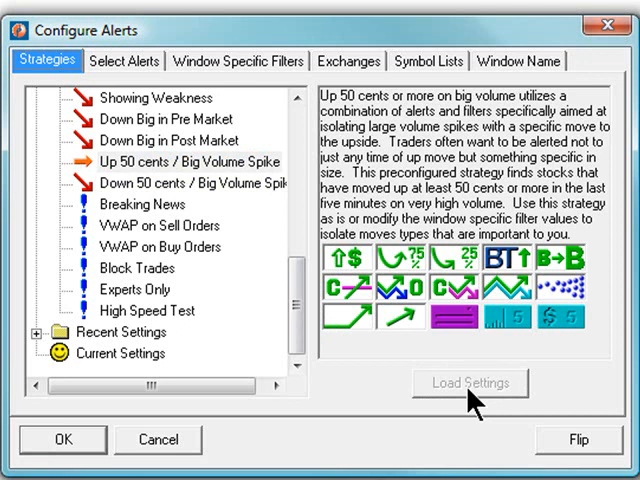
click(164, 160)
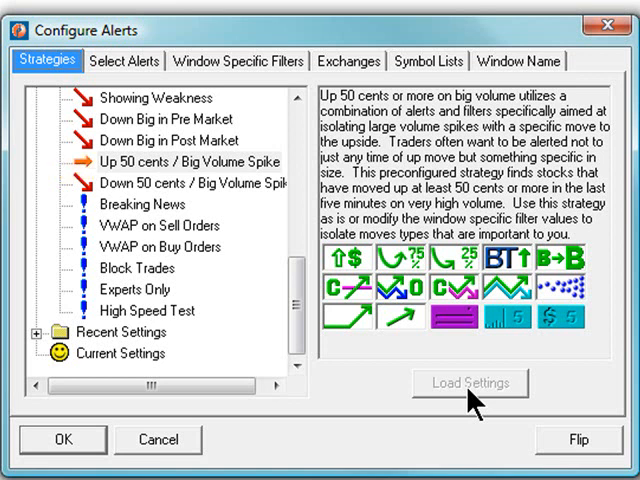
mouse_move(364, 270)
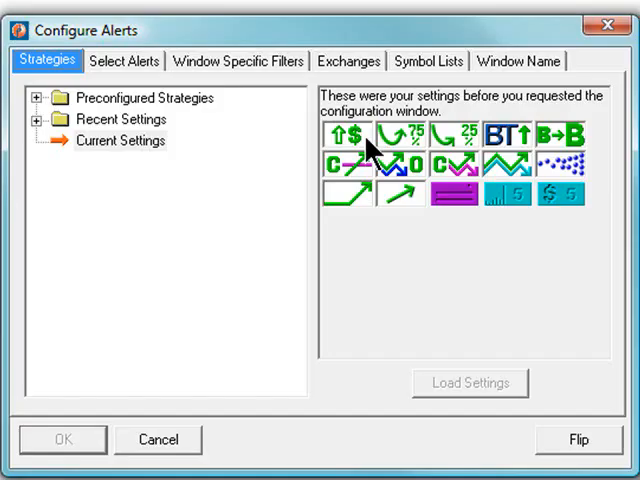
mouse_move(538, 192)
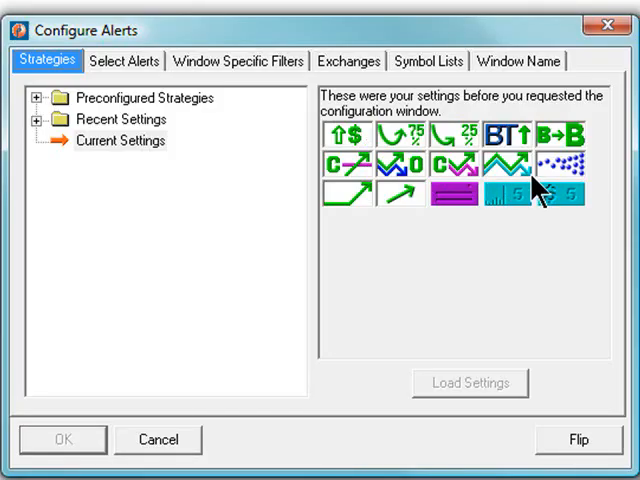
click(124, 60)
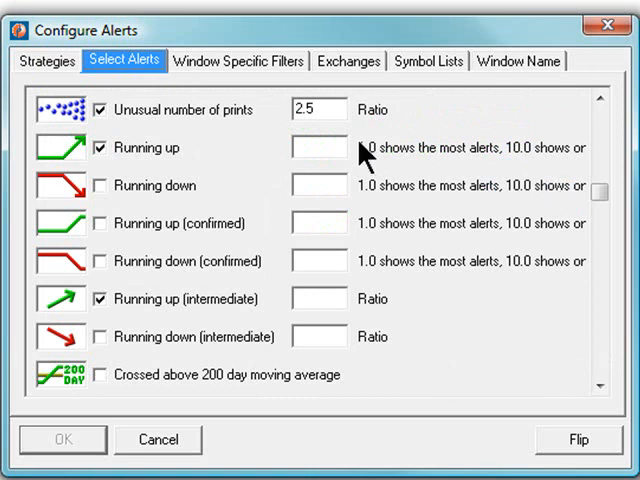
click(40, 60)
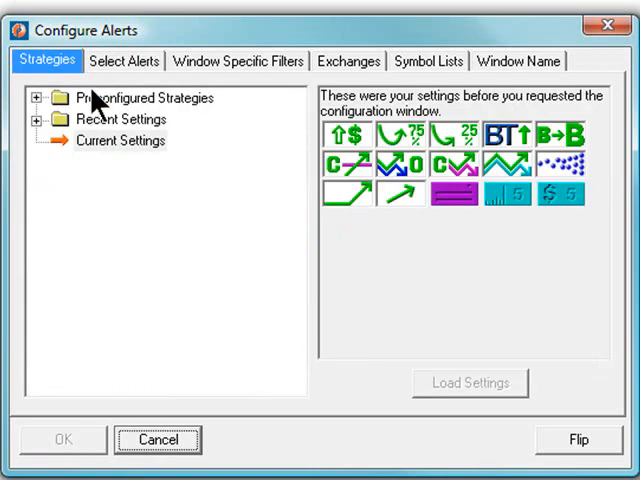
mouse_move(524, 448)
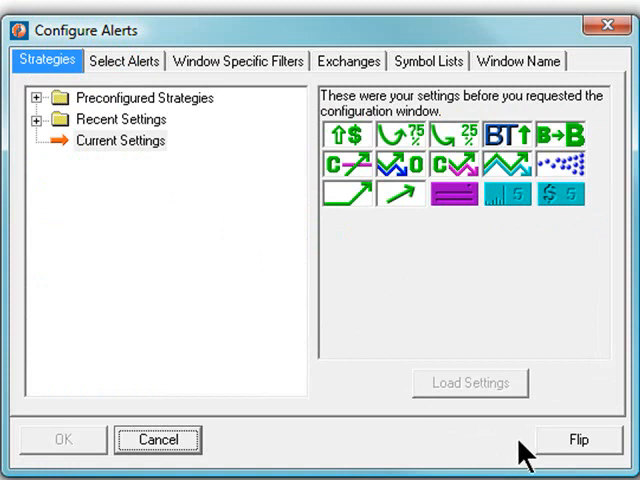
Flip the Up 50 cents strategy to its bearish opposite, renaming the window 'Flipped: Up 50 cents or More…'
click(576, 436)
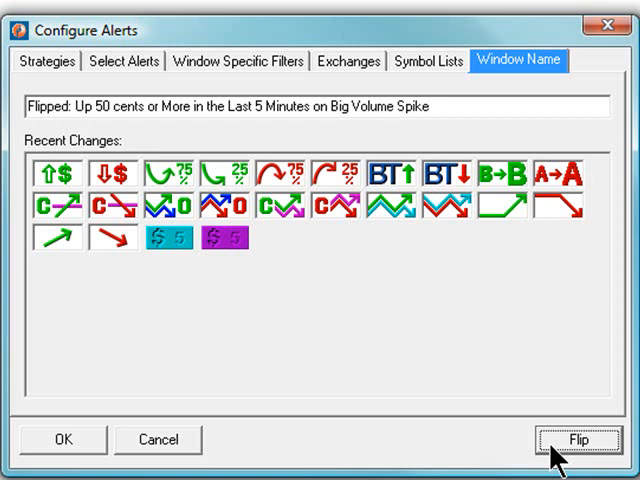
mouse_move(336, 456)
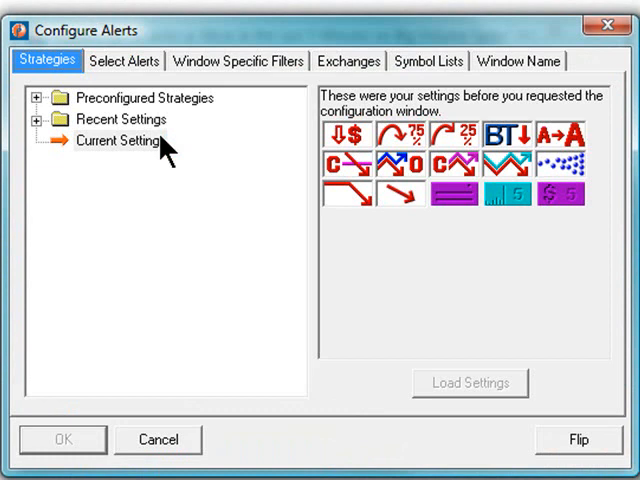
Start the window from scratch so the alert list shows New high and New low unchecked
click(118, 140)
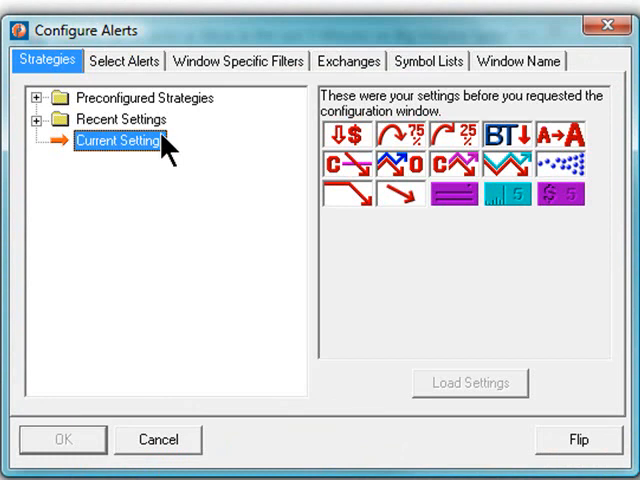
click(40, 98)
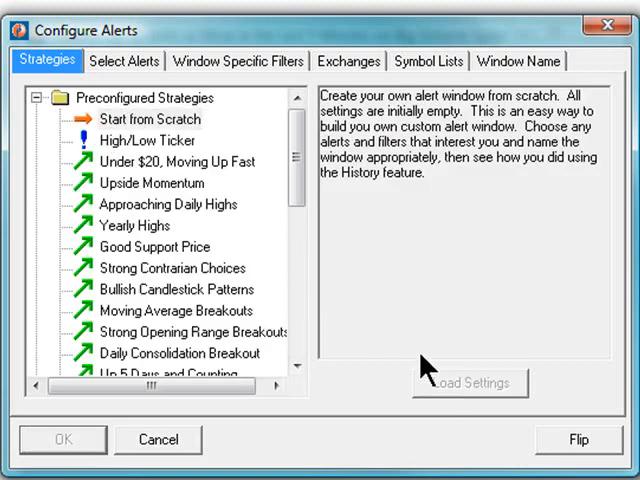
click(124, 60)
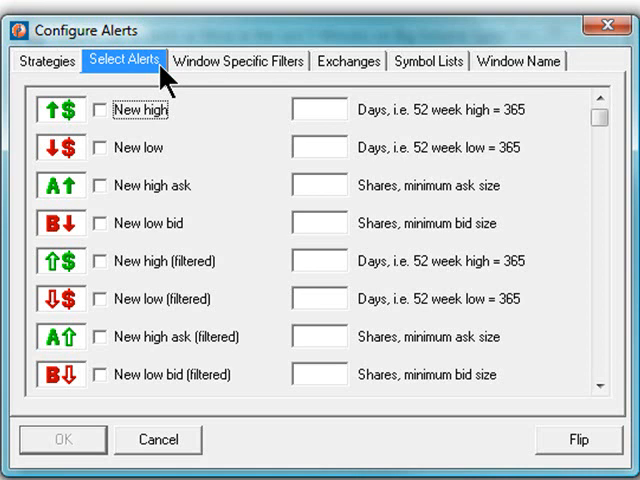
mouse_move(118, 122)
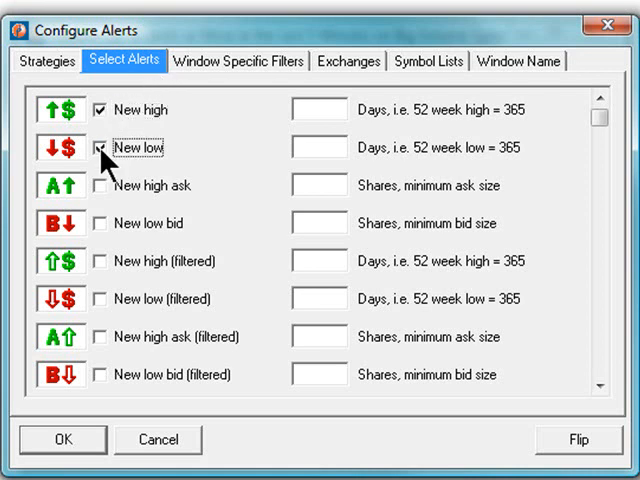
Toggle New low on and off, then enable the % up for the day alert with its Minimum % up box ready for a value
click(100, 148)
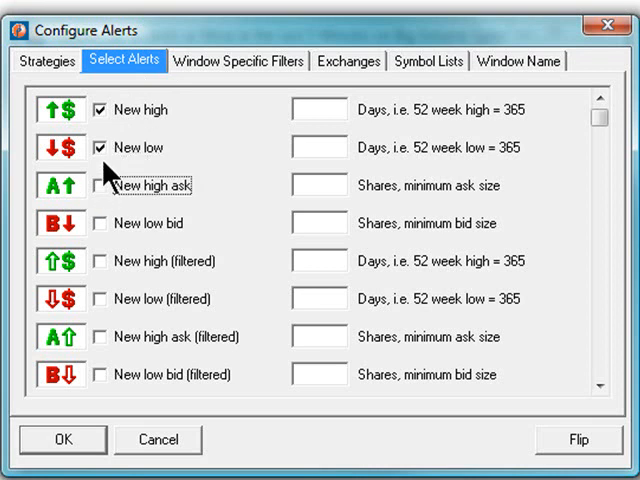
click(100, 148)
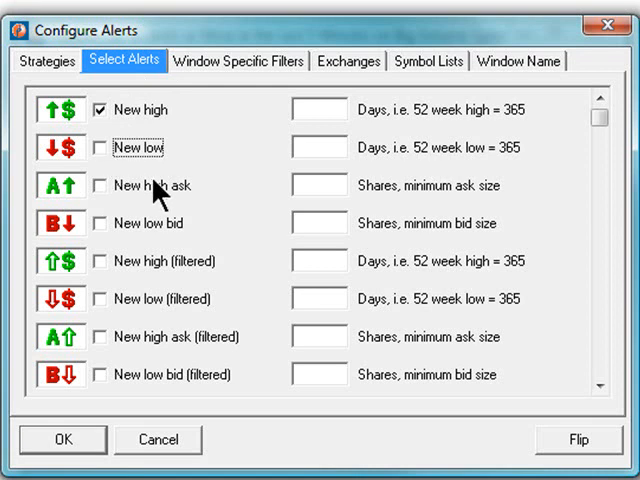
click(596, 388)
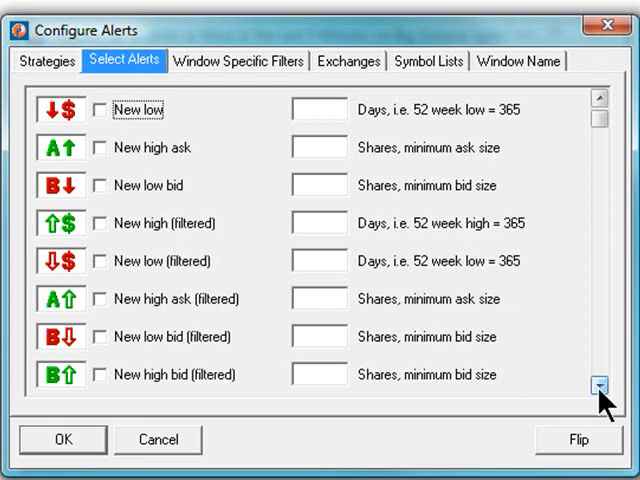
click(598, 386)
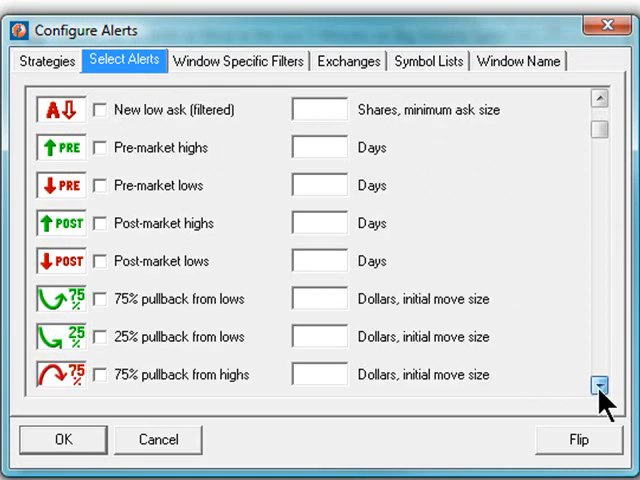
click(600, 384)
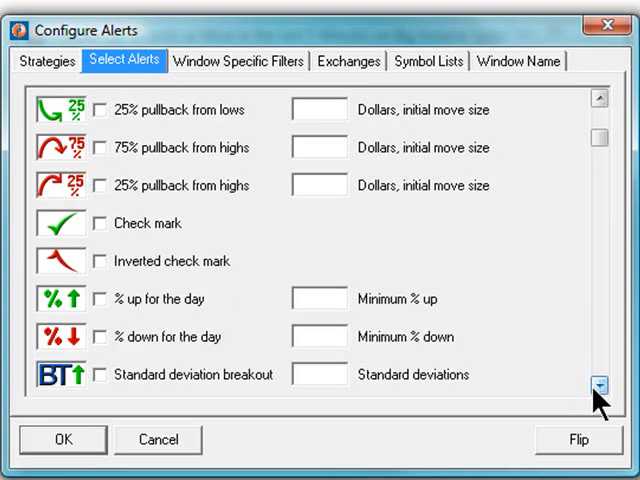
click(100, 298)
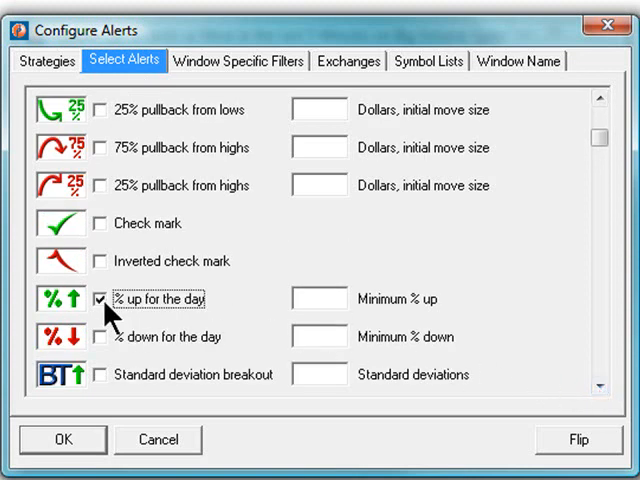
click(312, 298)
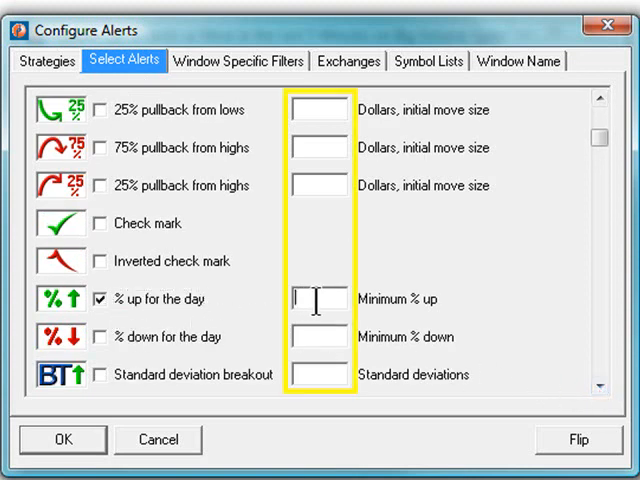
Set the New high alert to a 365-day high
text(5)
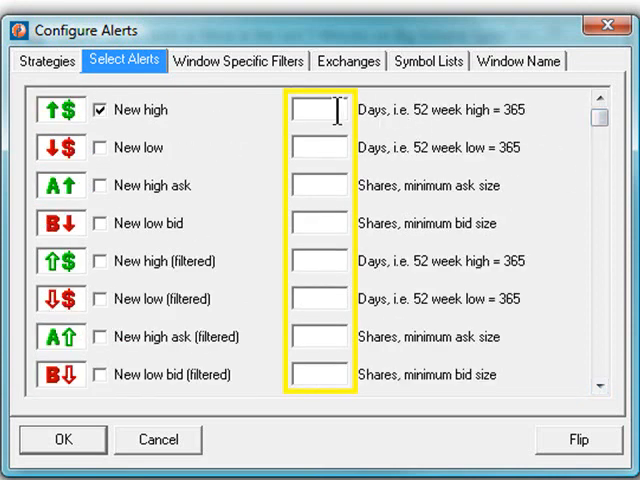
text(1)
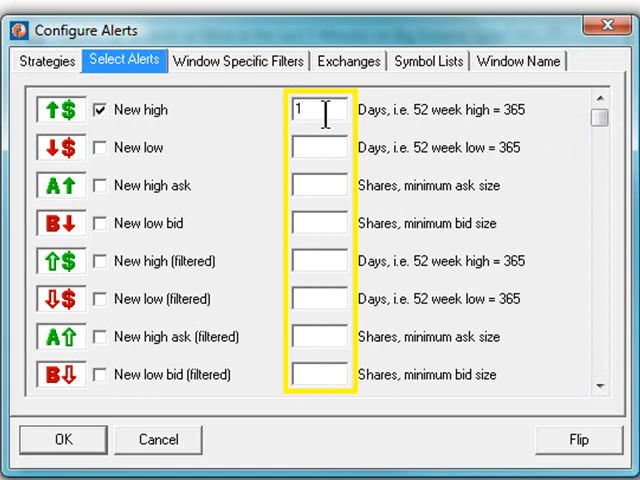
text(7)
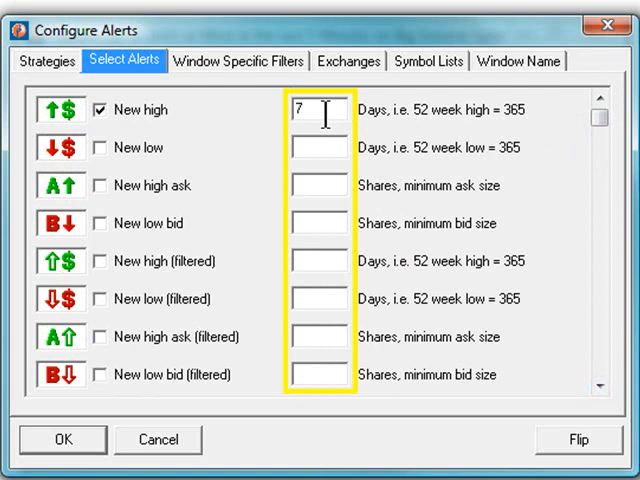
text(3)
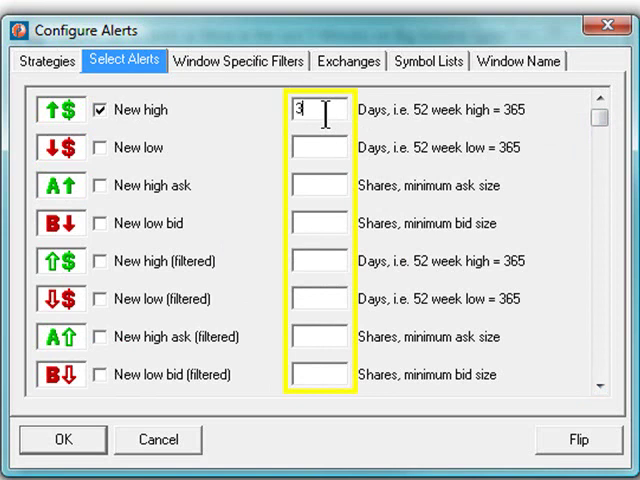
text(65)
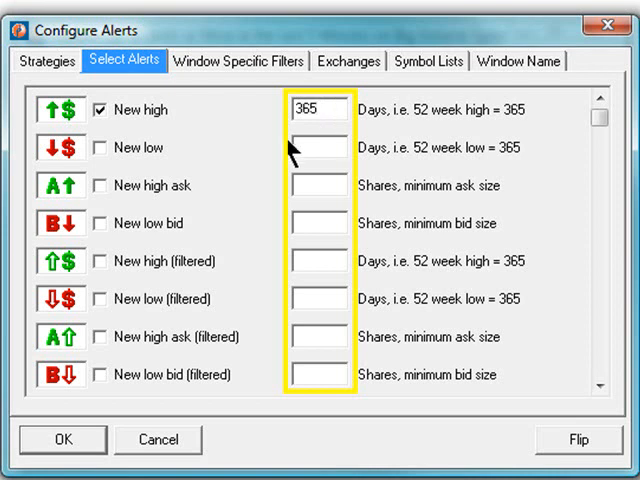
Enable the New low bid alert with a 1000-share minimum
click(100, 224)
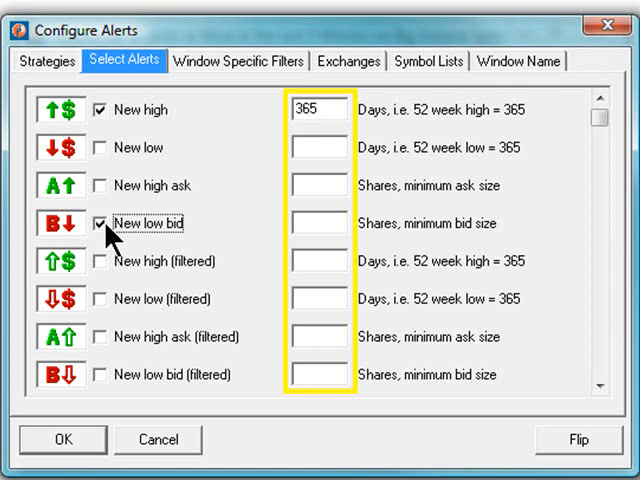
mouse_move(356, 244)
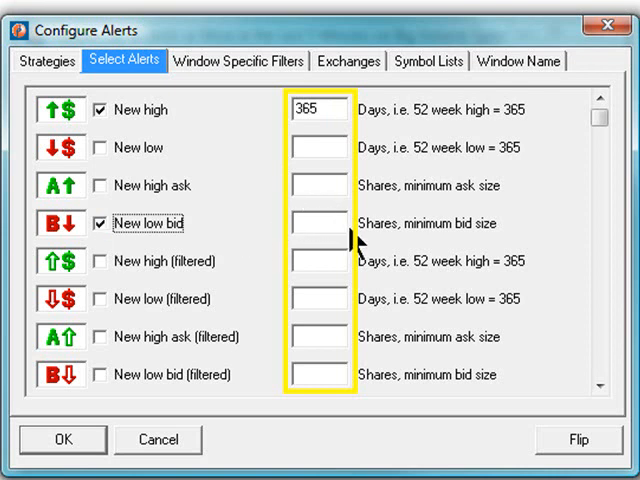
text(1000)
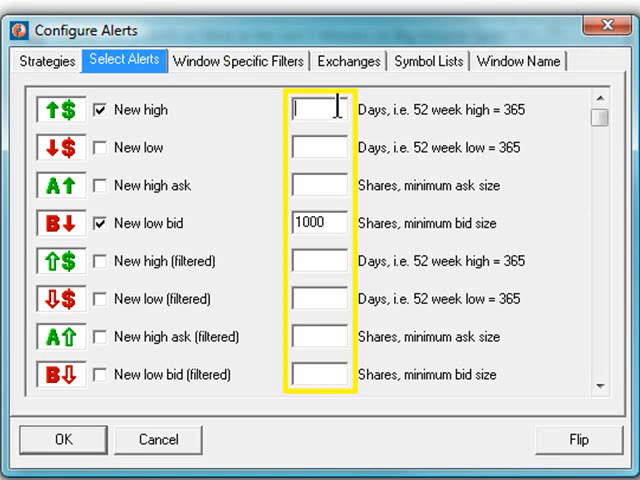
text(30)
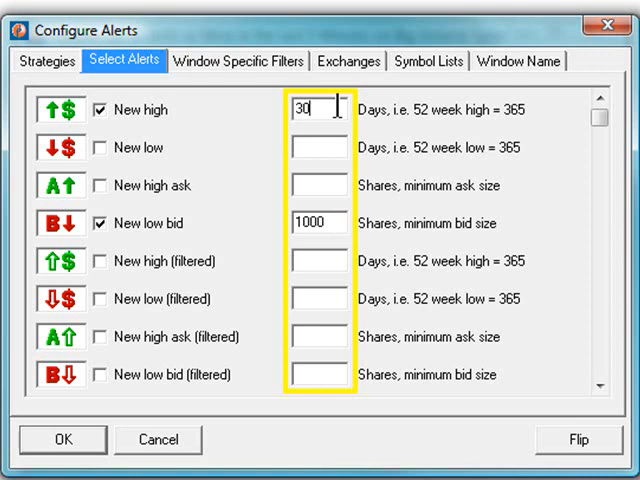
text(65)
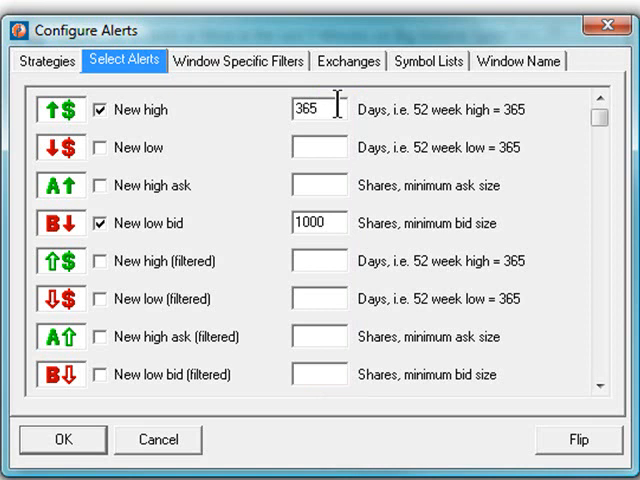
mouse_move(318, 92)
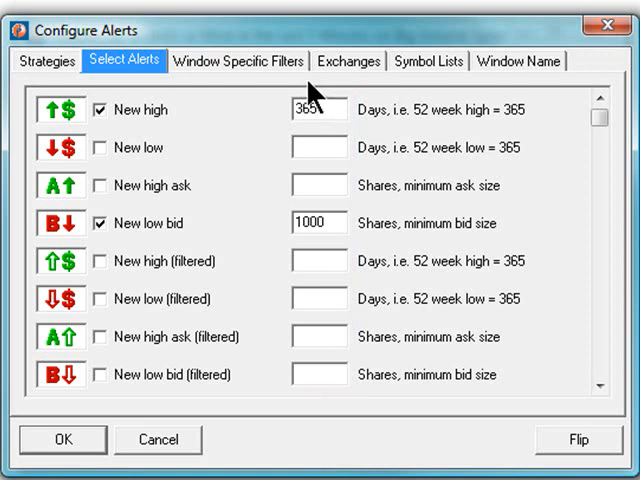
On Window Specific Filters, enter Min Price 5 and Max Price 100, then clear both limits
click(238, 60)
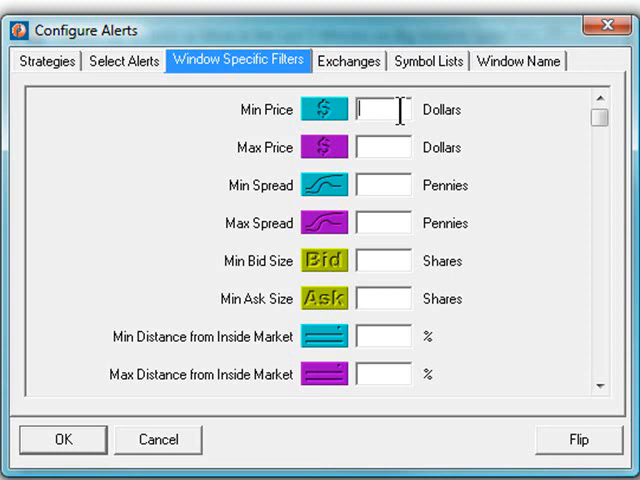
text(5)
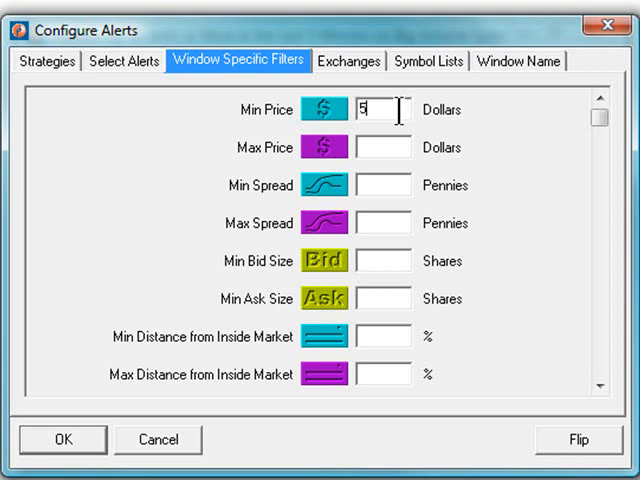
text(100)
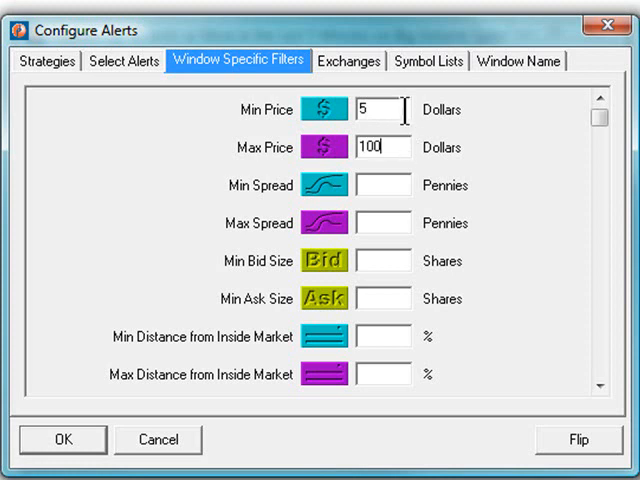
key(Backspace)
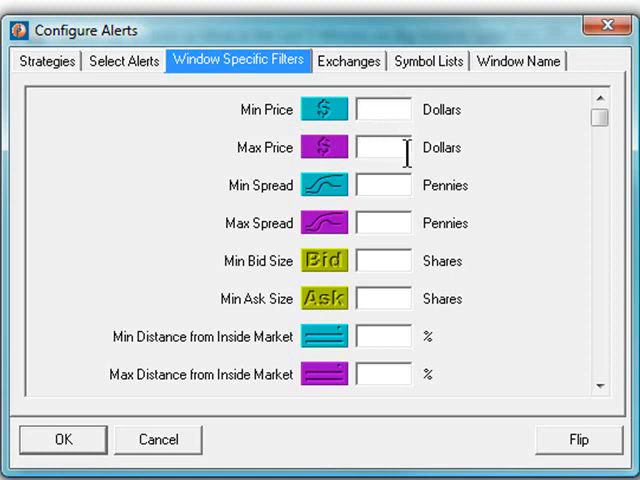
mouse_move(396, 222)
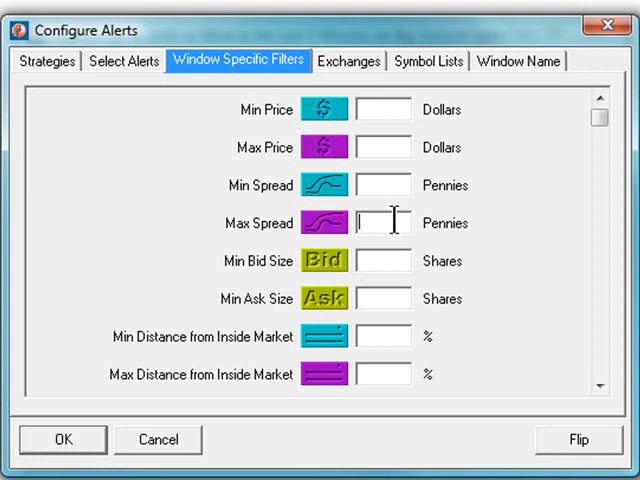
Replace the trial Max Spread of 5 pennies with a Max Spread of 20
text(5)
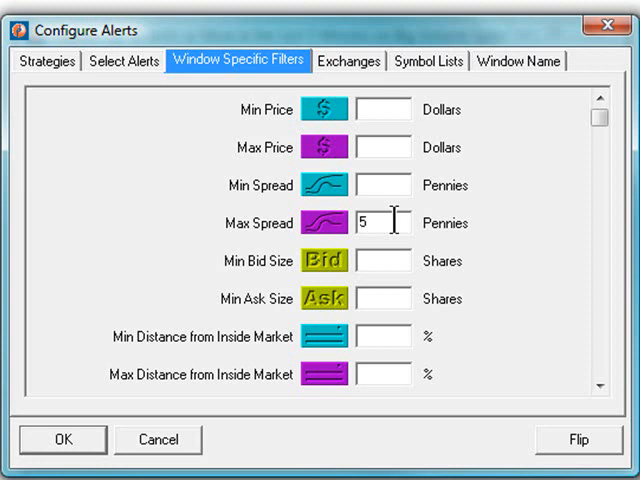
key(Backspace)
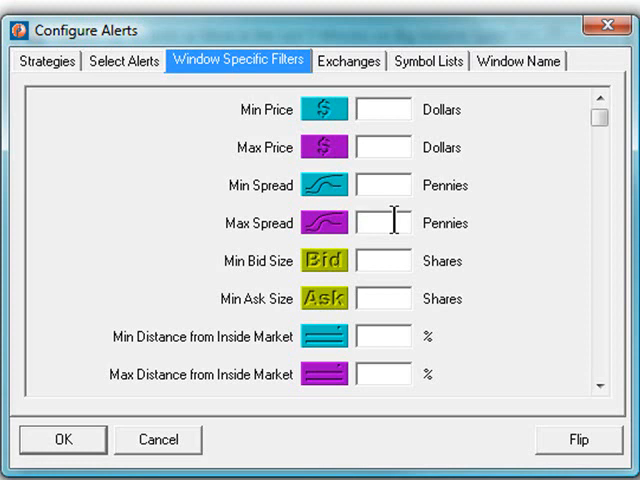
text(20)
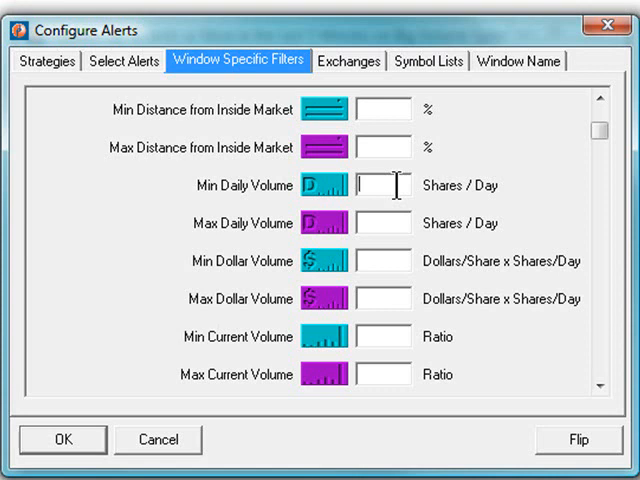
Set daily volume to a 250000 minimum and 1000000 maximum shares per day
text(250000)
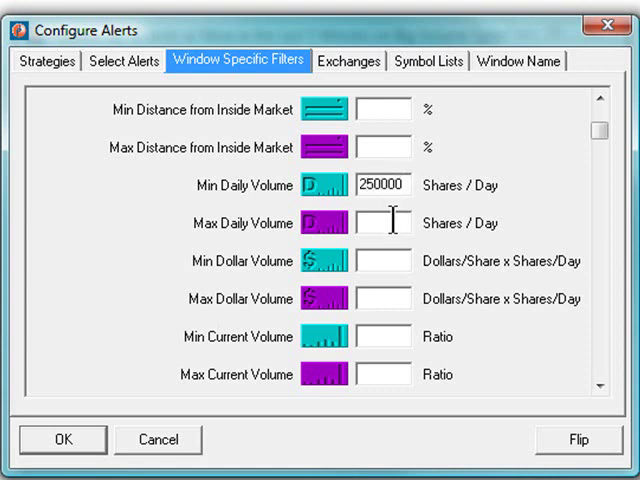
text(1)
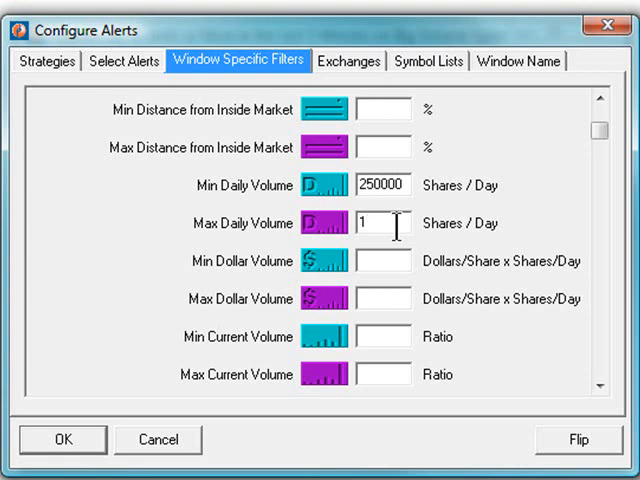
text(000000)
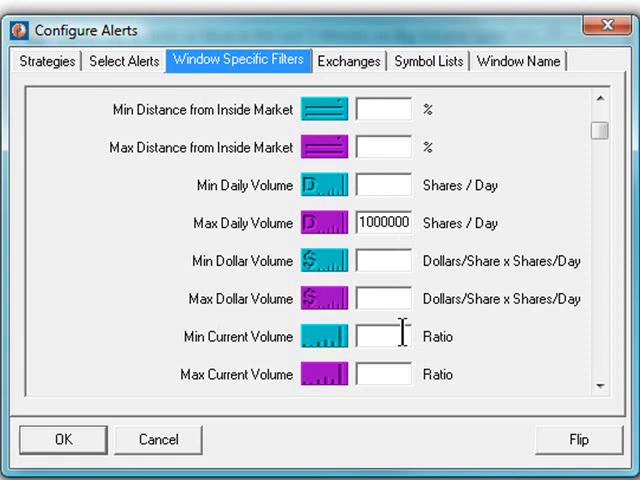
text(1)
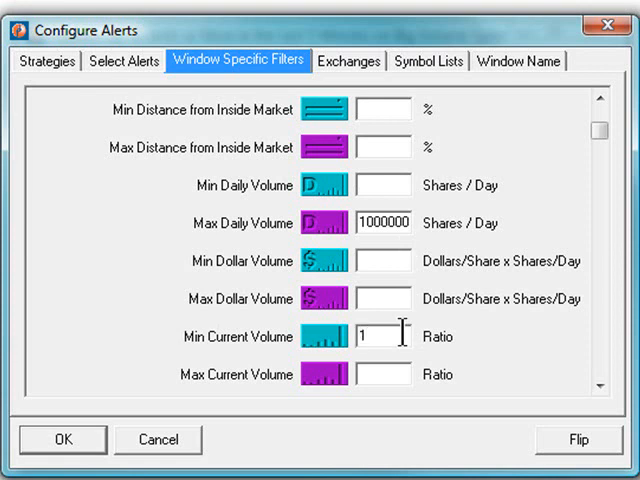
text(2)
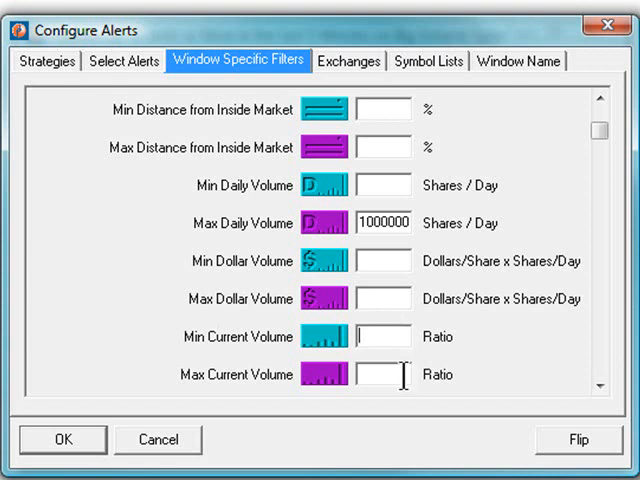
text(1)
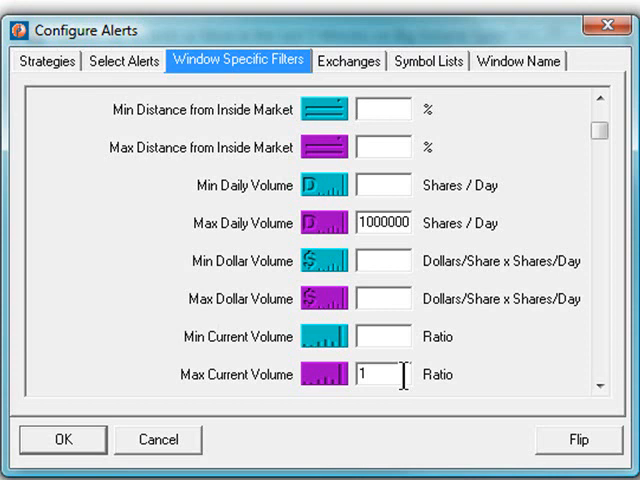
key(BackSpace)
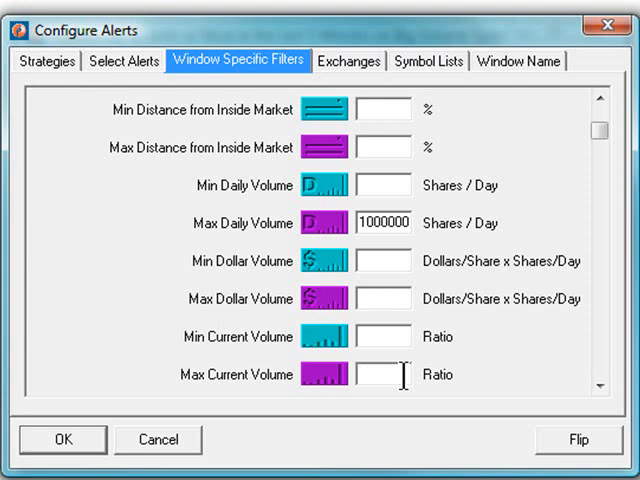
mouse_move(344, 94)
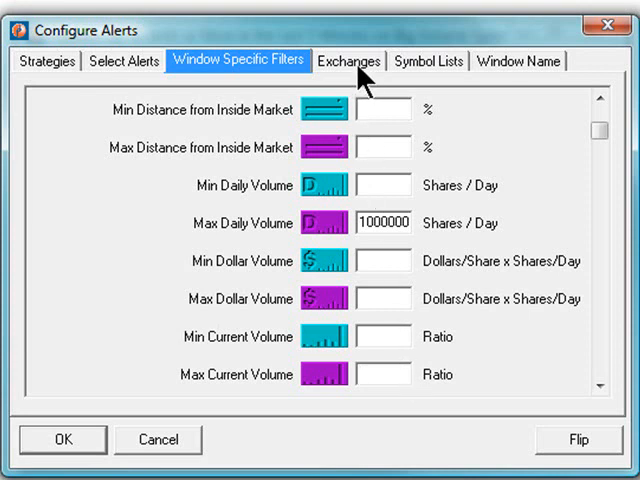
Move to the Exchanges choices of the alert configuration
click(348, 60)
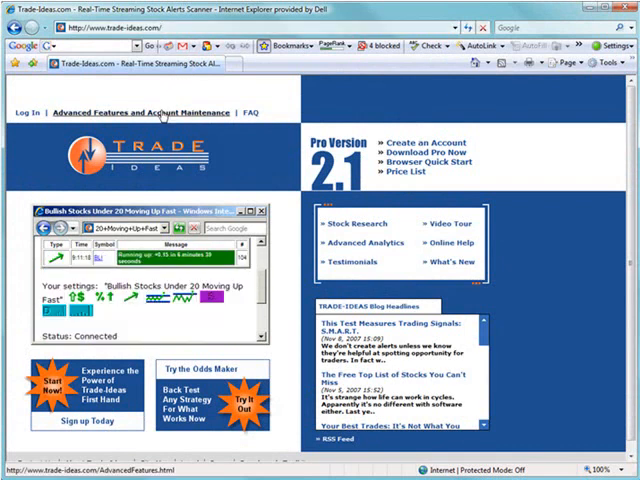
View the Advanced Features page and scroll down to the NYSE & AMEX non-professional agreement form
click(140, 112)
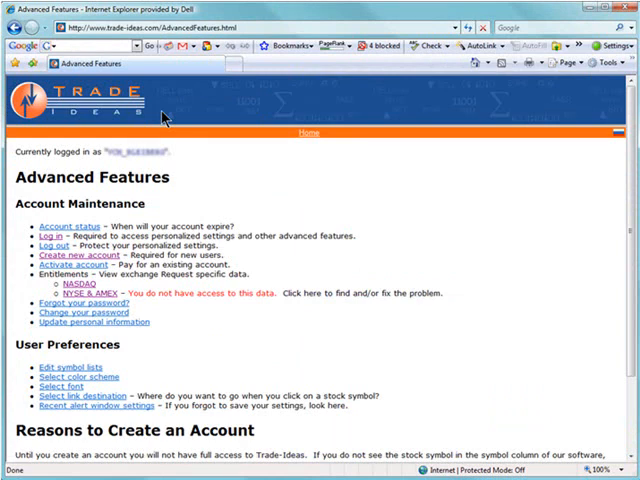
mouse_move(156, 138)
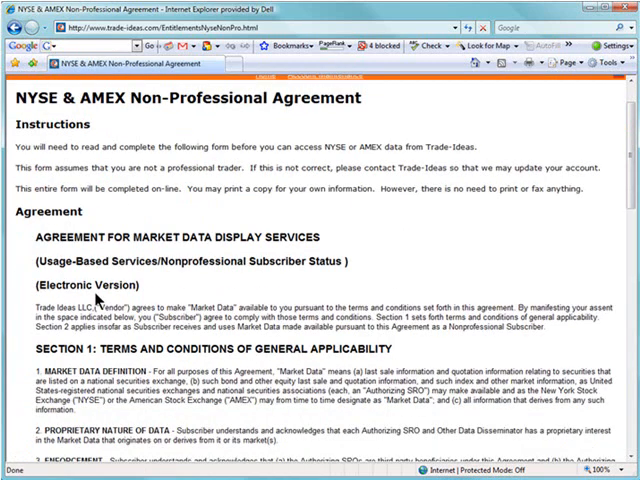
scroll(down, 3)
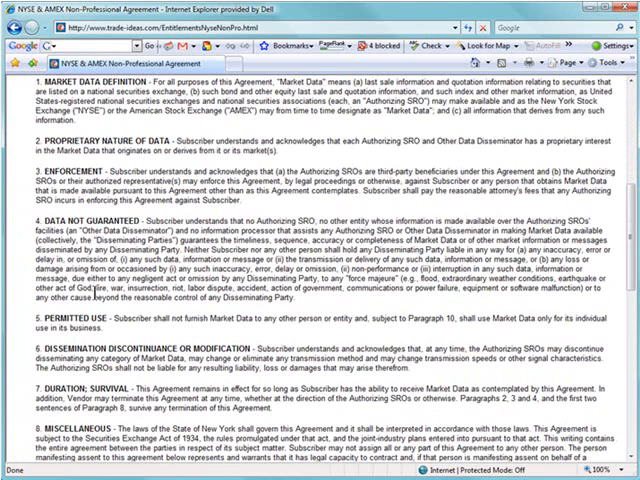
scroll(down, 3)
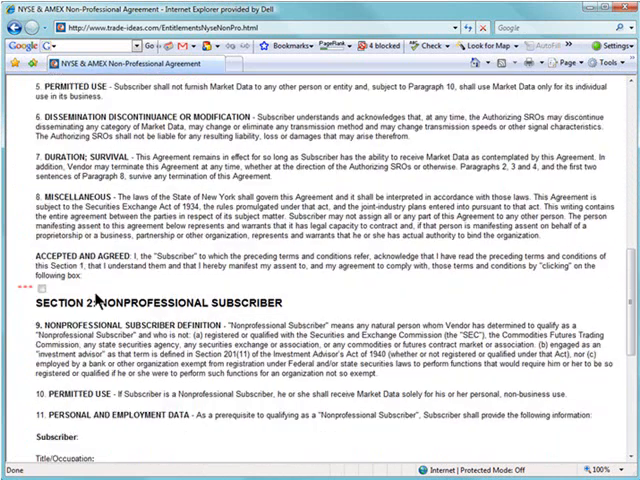
scroll(down, 3)
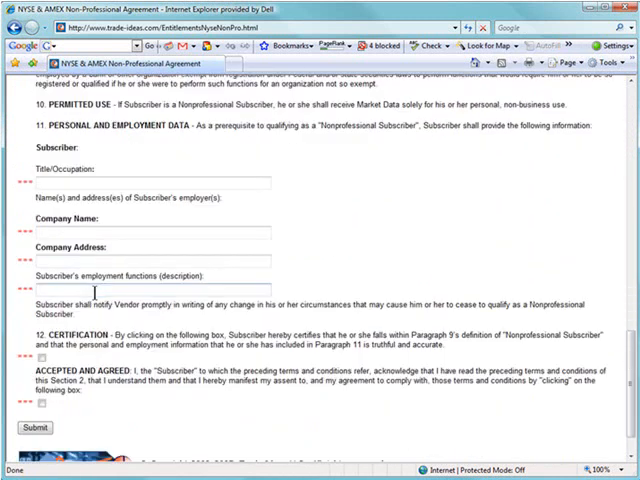
scroll(down, 3)
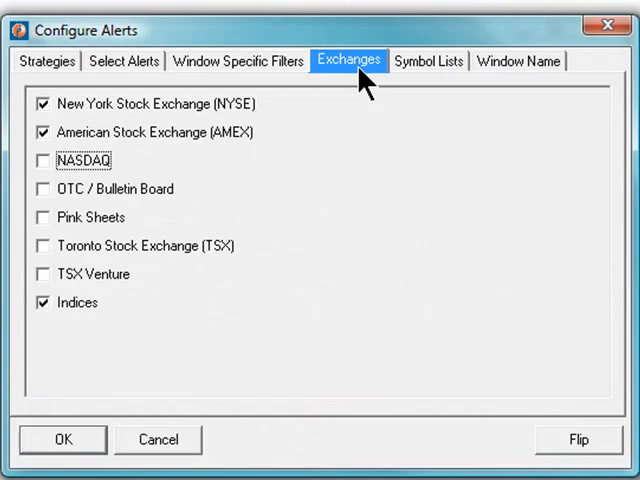
Reach the Symbol Lists choices via Tools > Symbol Lists, showing Watch List and saved lists
click(428, 60)
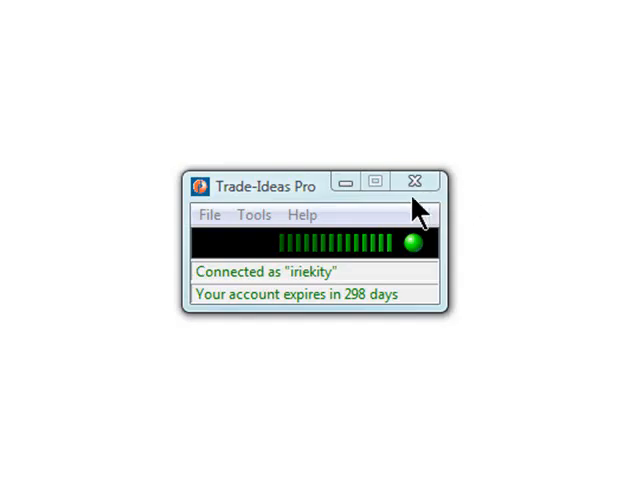
click(254, 216)
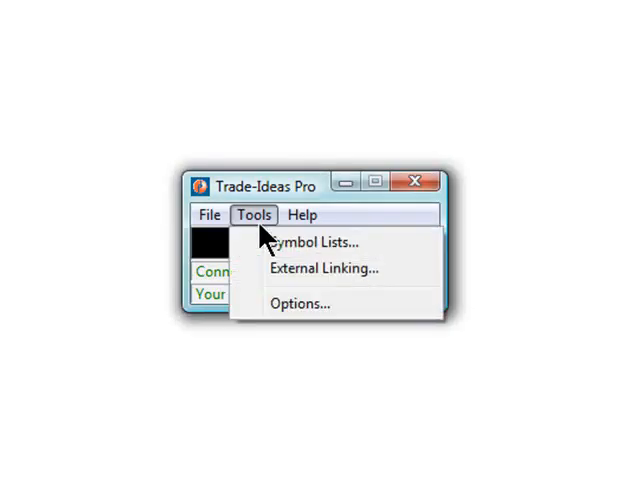
click(312, 242)
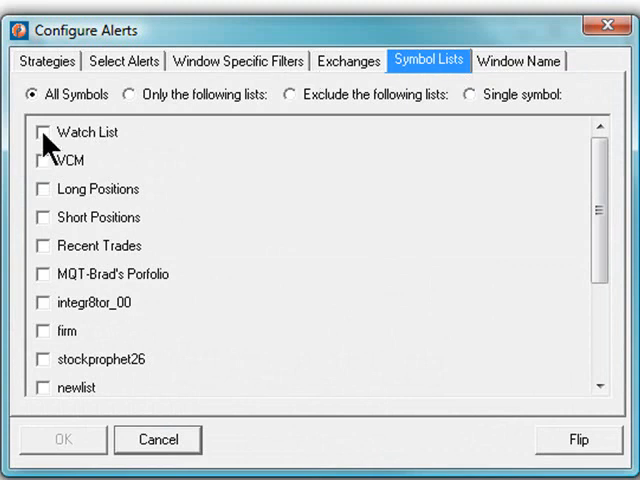
Tick Watch List, try Exclude lists and Single symbol 'dell', then return to All Symbols
click(44, 132)
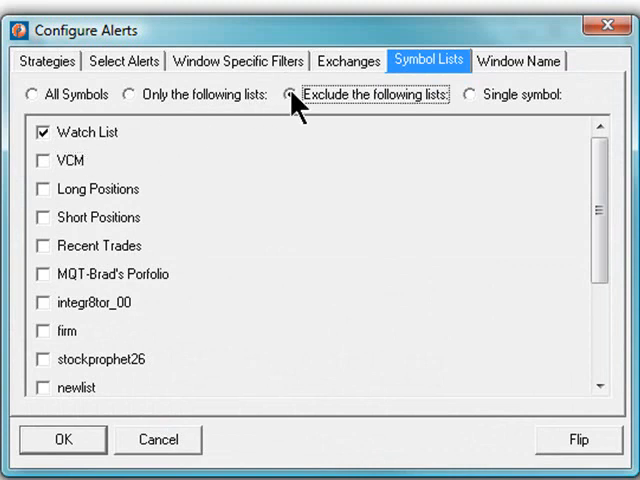
click(290, 96)
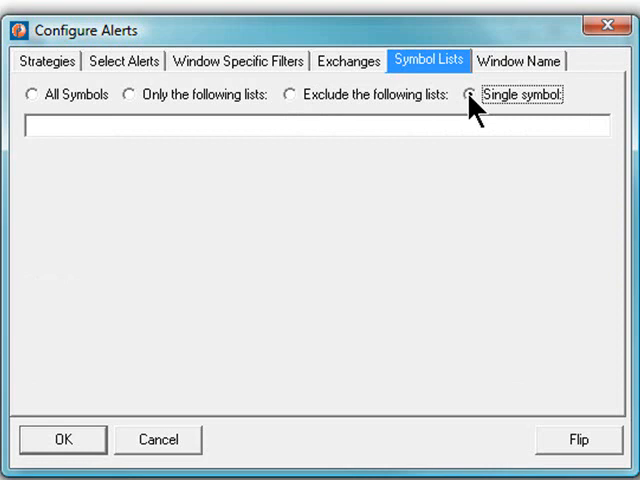
click(468, 104)
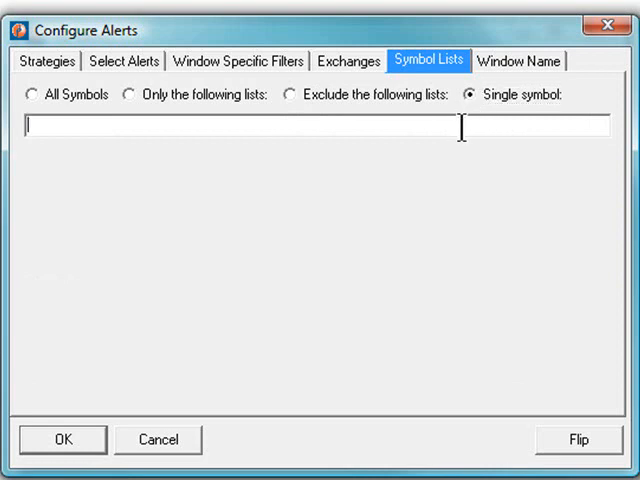
text(dell)
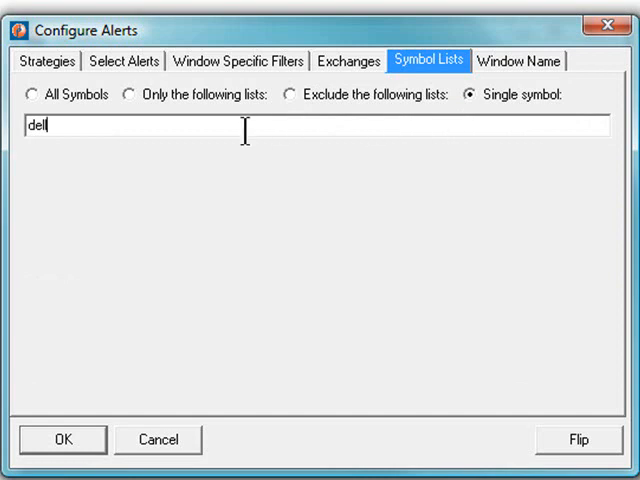
click(32, 96)
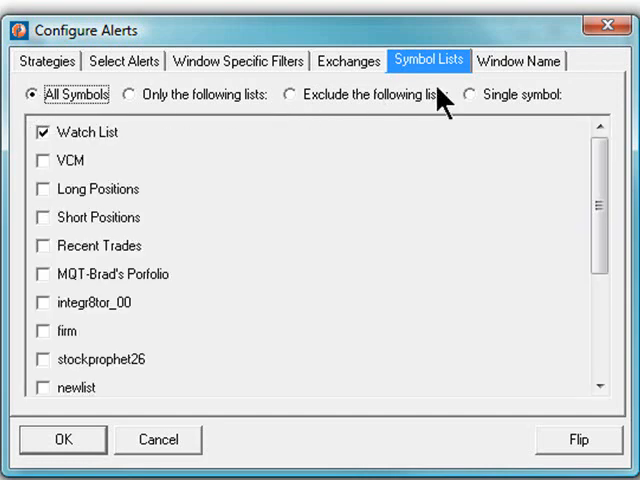
Name the window 'Bullish Alert Window for Video Demonstration' and confirm to open it
click(520, 62)
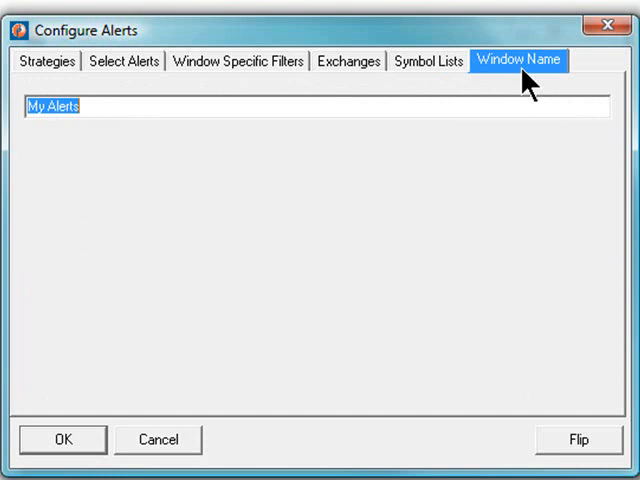
text(B)
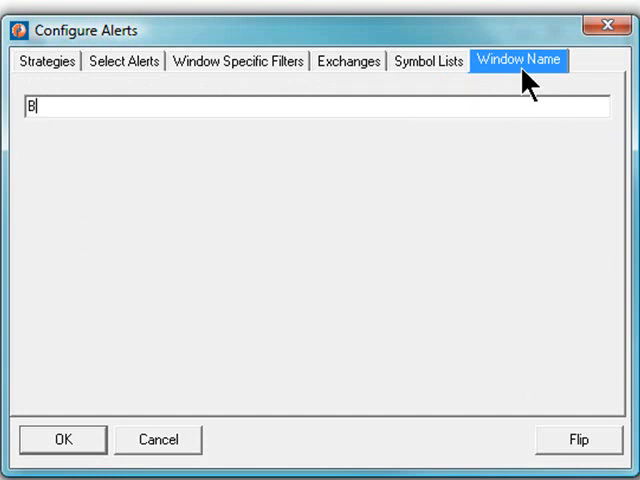
text(ullish Alert Win)
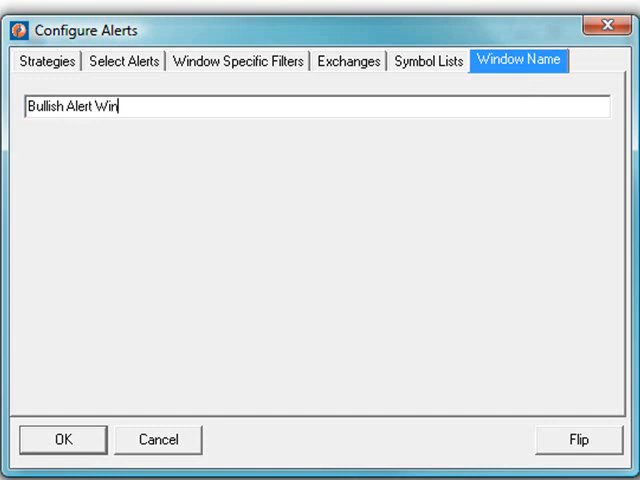
text(dow for Video Demonstratio)
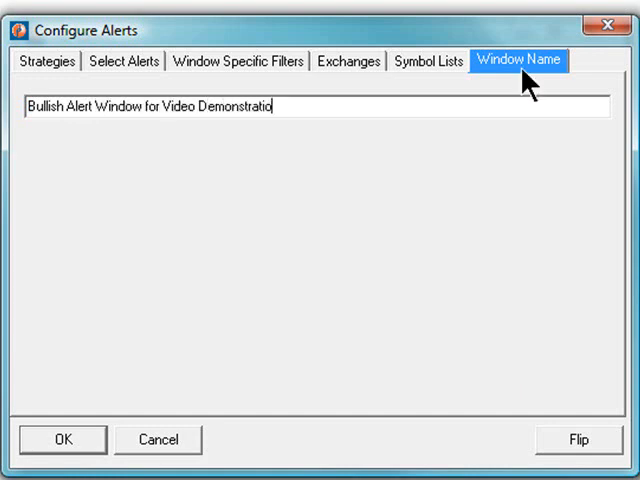
text(n)
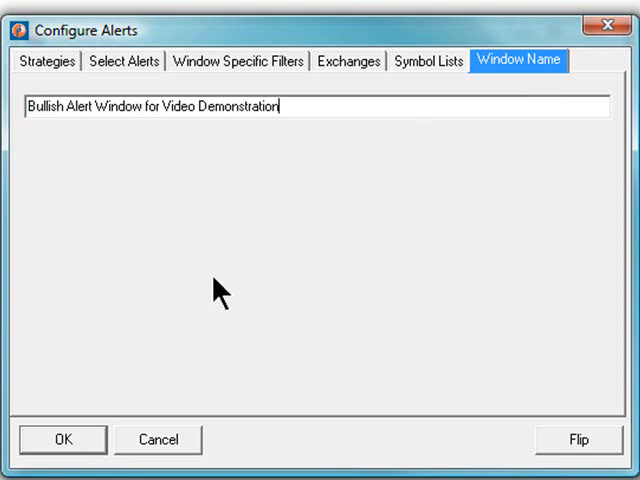
click(62, 440)
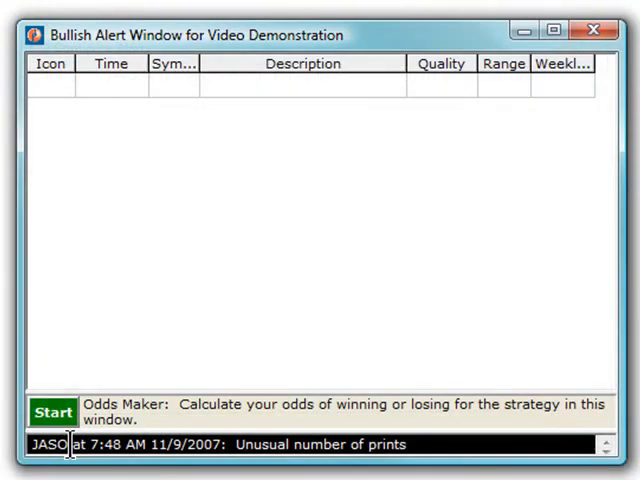